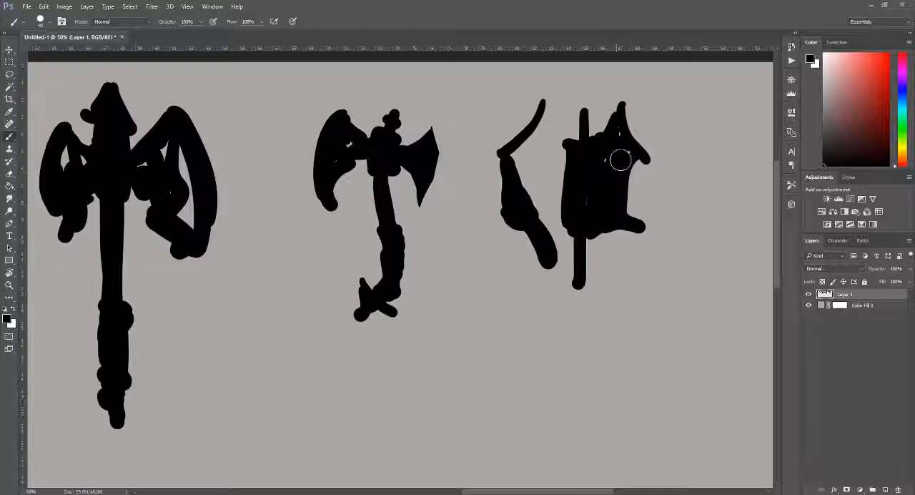
# Paint rough black weapon silhouette strokes on the gray canvas with the Brush.
pyautogui.moveTo(621, 159); pyautogui.dragTo(570, 191)
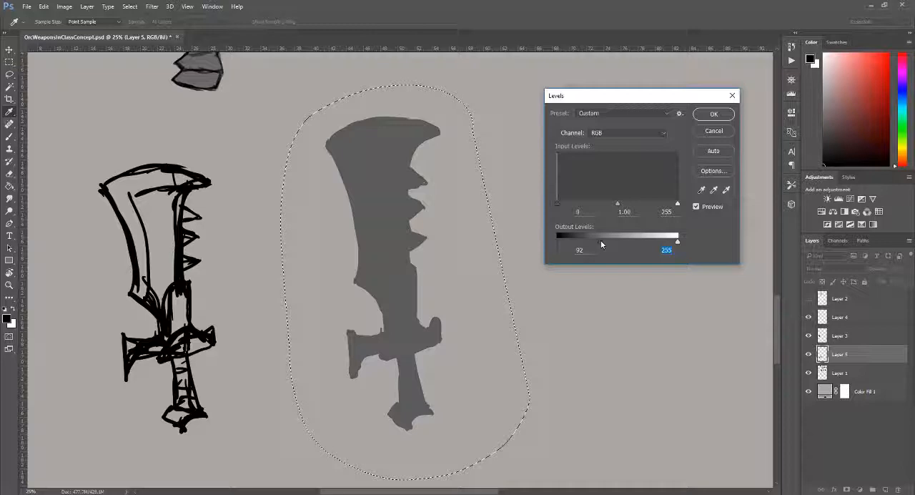
# Begin the Levels adjustment to lighten the blade silhouette toward mid-gray.
pyautogui.click(713, 114)
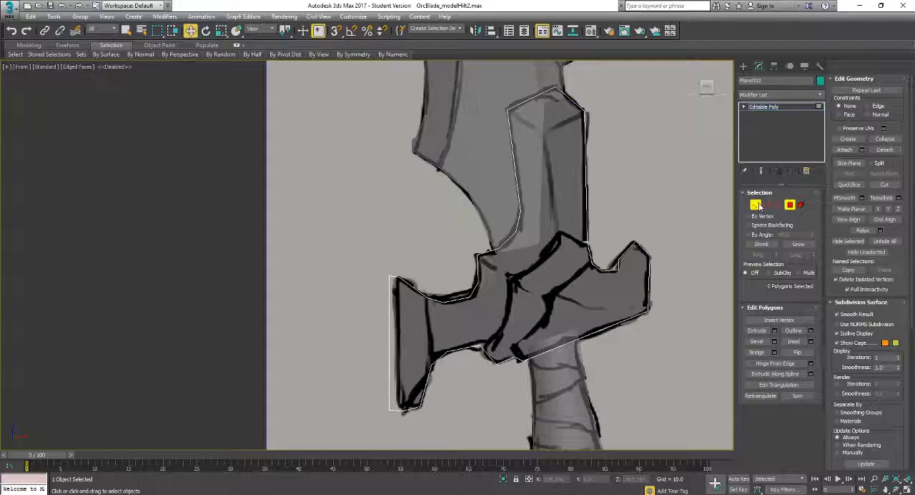
# Switch to Vertex level and select hilt vertices to reshape along the sketch outline.
pyautogui.click(755, 205)
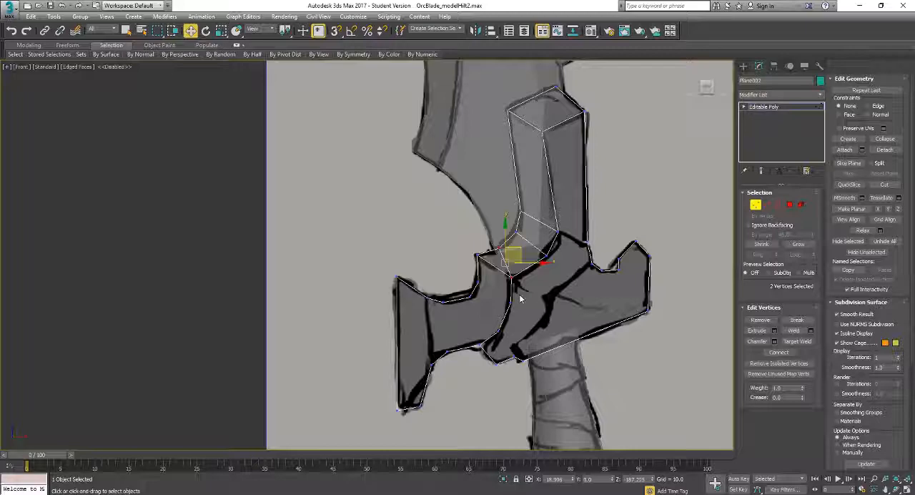
pyautogui.click(644, 235)
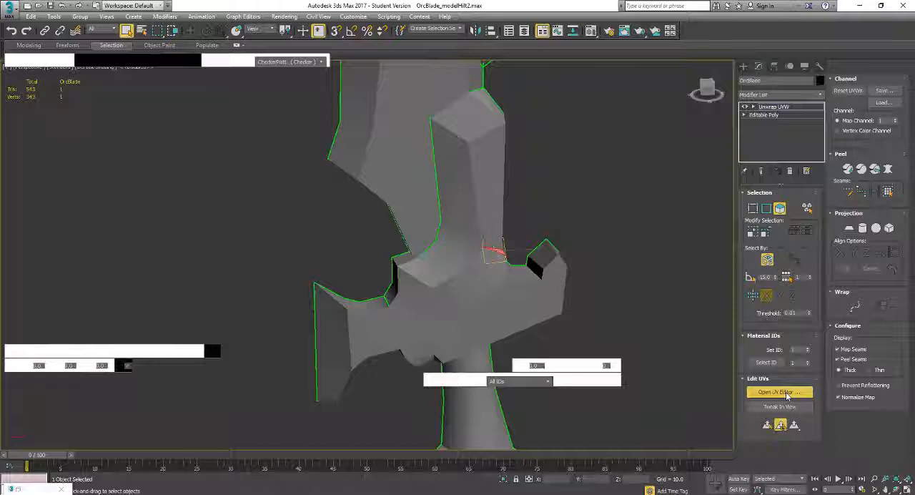
pyautogui.click(778, 392)
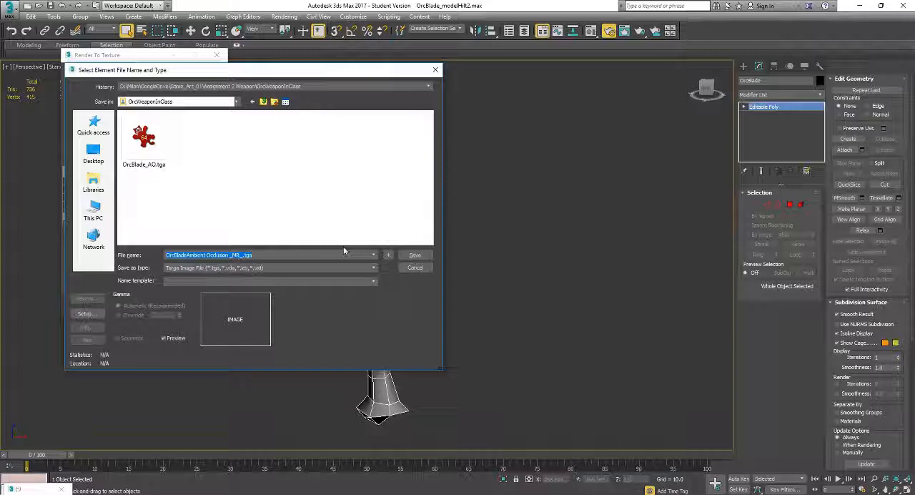
# Confirm the Targa save location in the OrcWeaponInClass folder for the AO map.
pyautogui.click(414, 254)
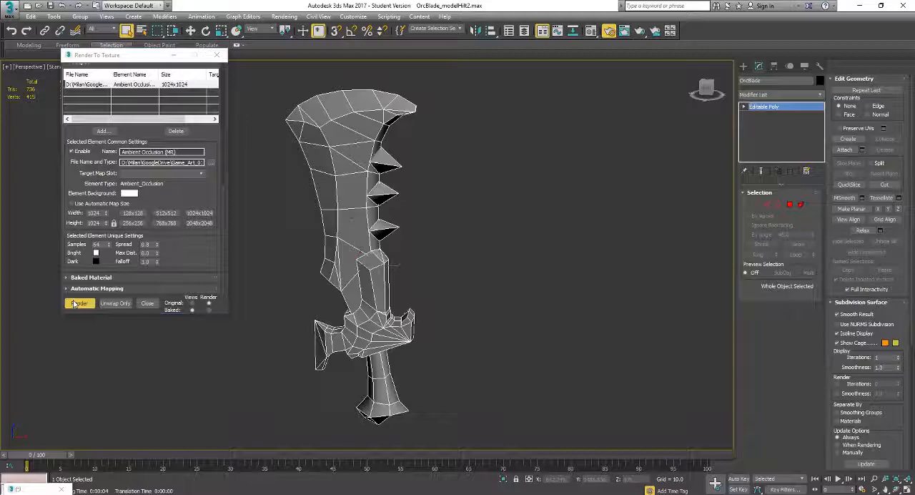